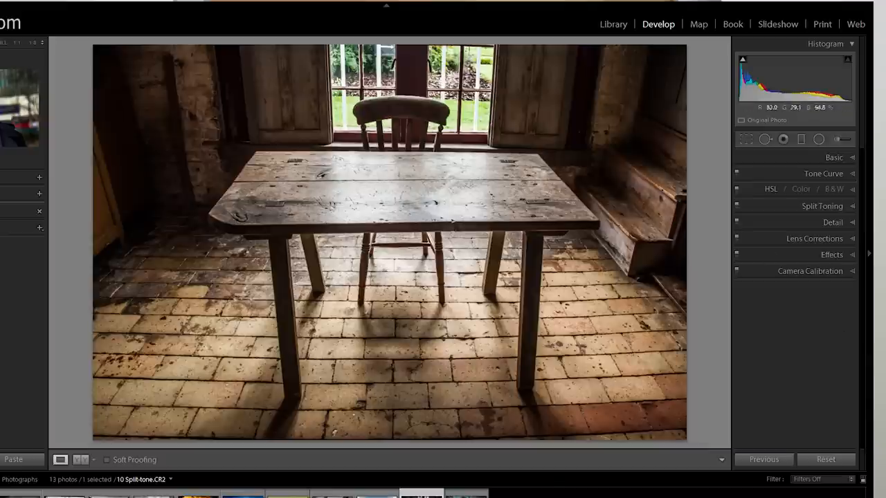
{"action": "mouse_move", "coordinate": [350, 220]}
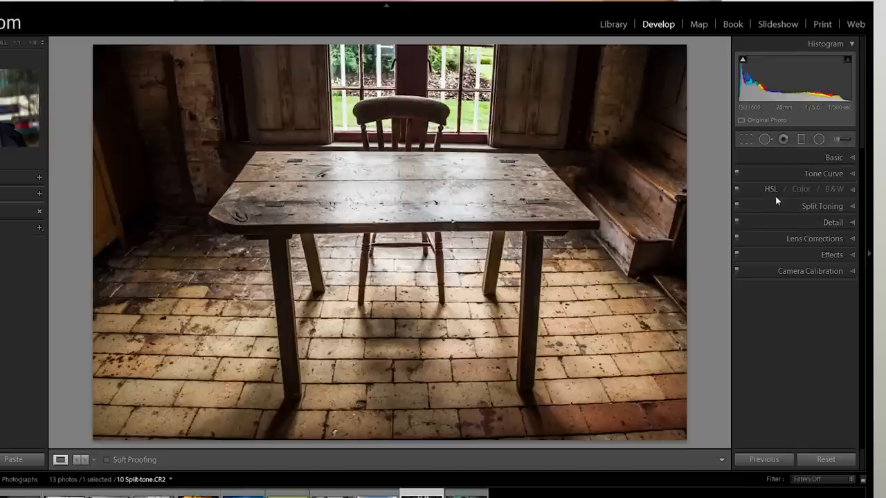
{"action": "mouse_move", "coordinate": [770, 193]}
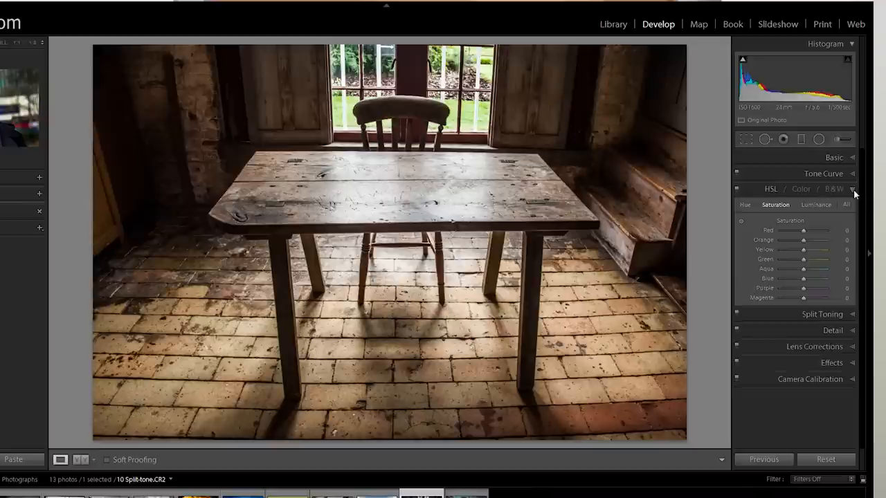
{"action": "mouse_move", "coordinate": [835, 189]}
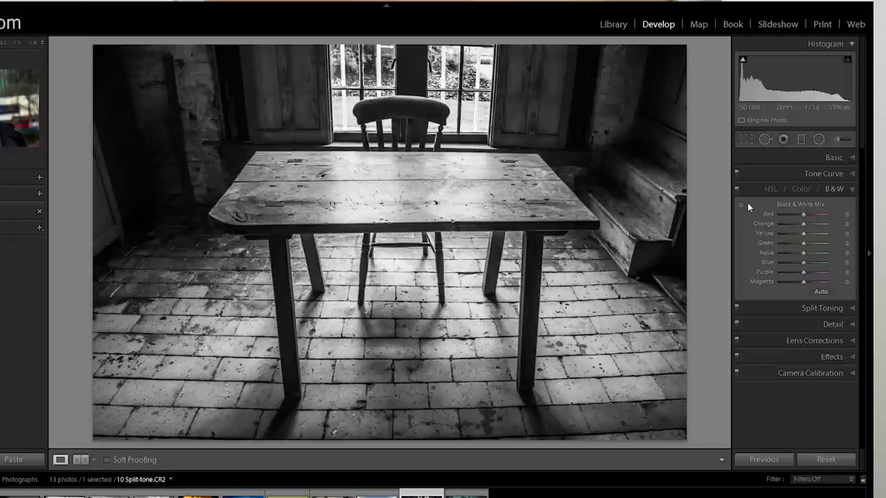
{"action": "mouse_move", "coordinate": [741, 205]}
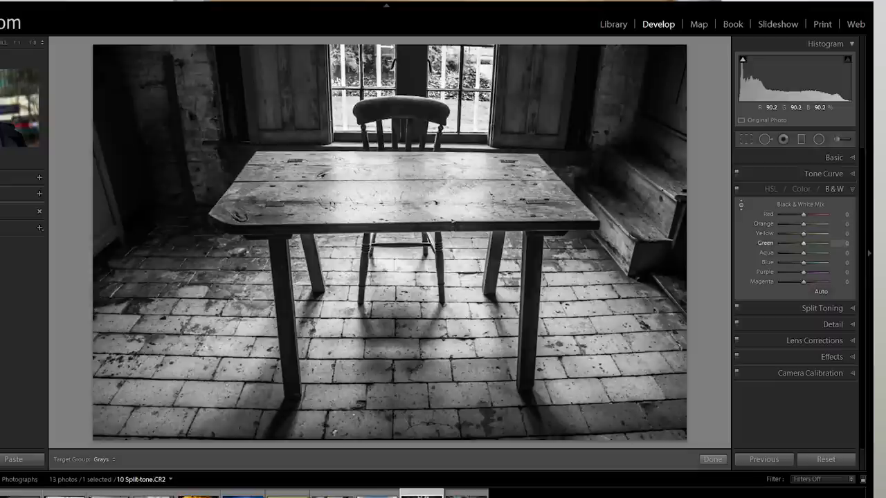
- Tune the B&W grey mix to Orange +47, Yellow +9, Green -44 and collapse the panel
{"action": "left_click_drag", "start_coordinate": [803, 243], "coordinate": [784, 243]}
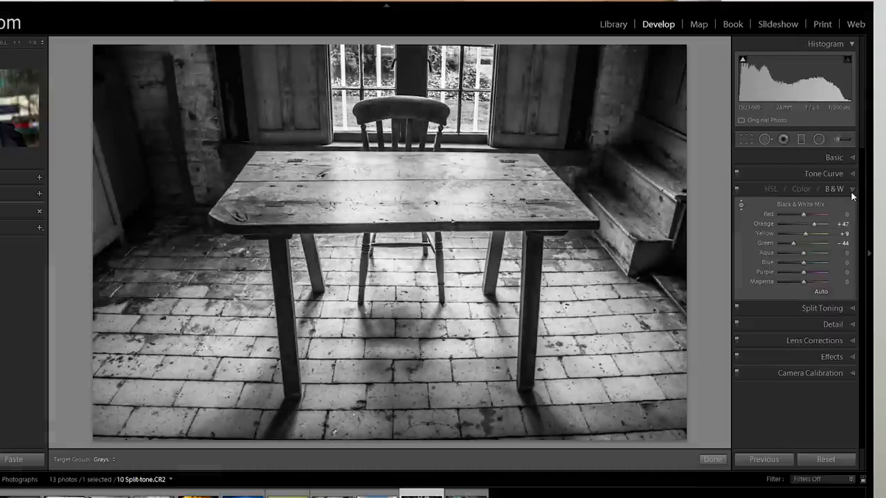
{"action": "left_click", "coordinate": [852, 189]}
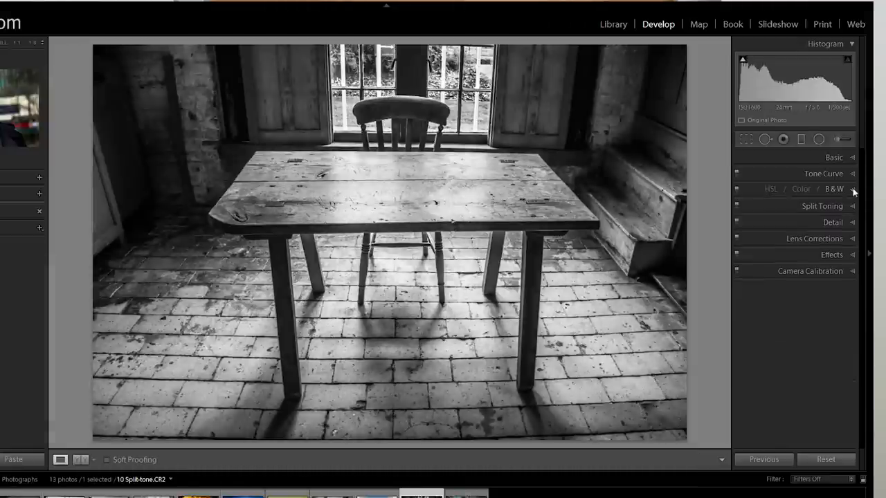
- Expand the Split Toning panel for the black-and-white photo
{"action": "left_click", "coordinate": [822, 205]}
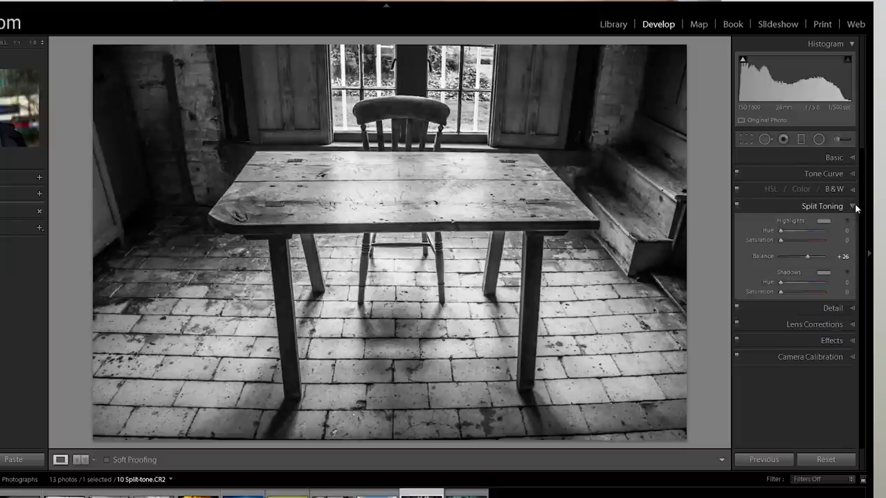
{"action": "mouse_move", "coordinate": [795, 220]}
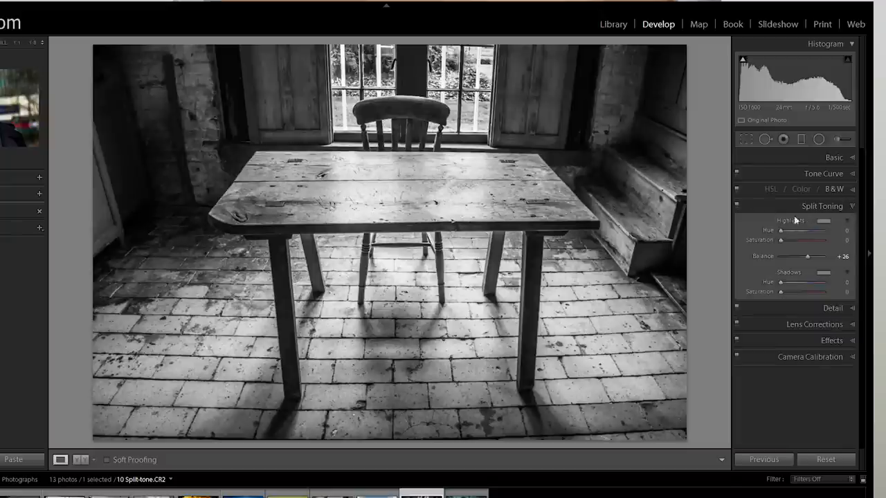
{"action": "mouse_move", "coordinate": [805, 225]}
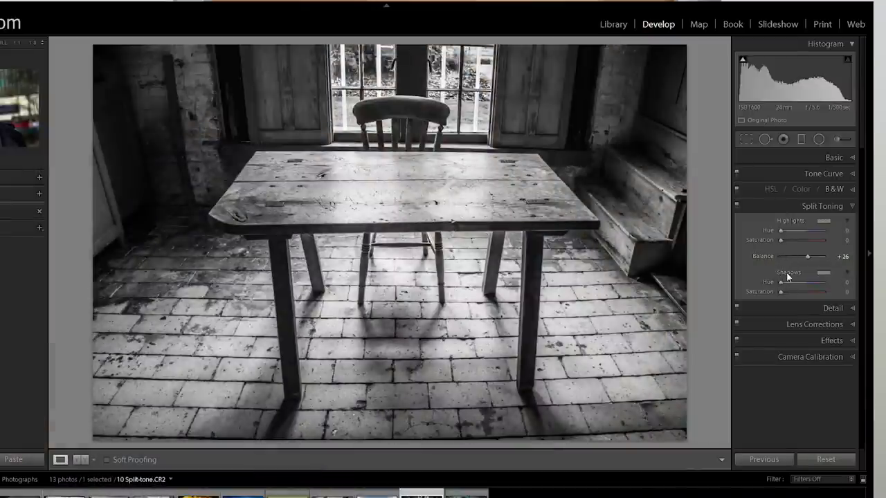
{"action": "left_click_drag", "start_coordinate": [781, 292], "coordinate": [792, 291]}
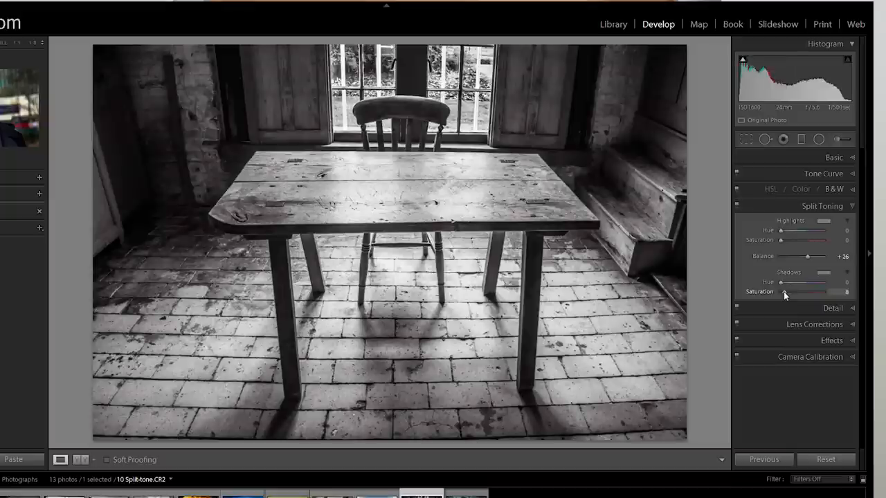
{"action": "left_click_drag", "start_coordinate": [785, 292], "coordinate": [806, 291]}
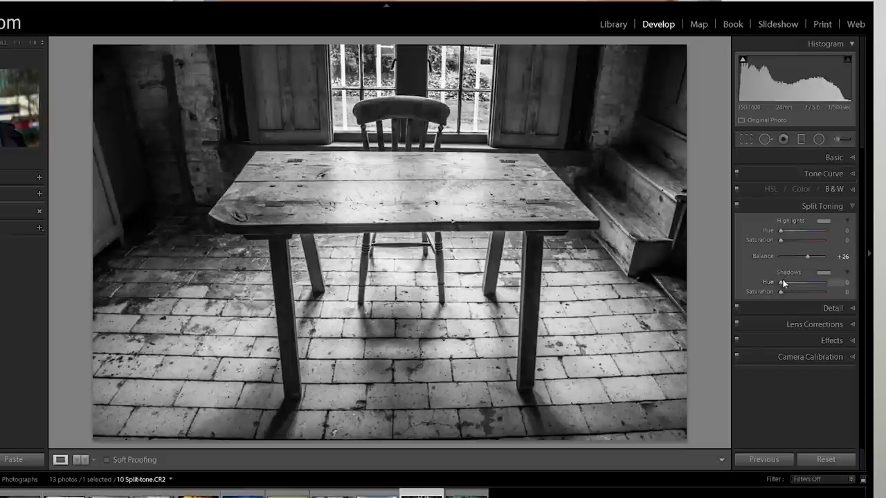
{"action": "left_click_drag", "start_coordinate": [784, 283], "coordinate": [815, 282]}
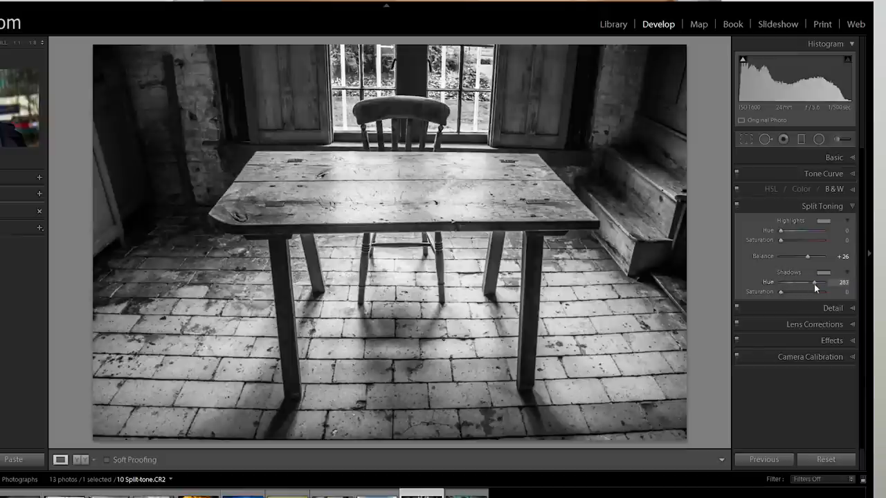
{"action": "left_click_drag", "start_coordinate": [815, 284], "coordinate": [797, 284]}
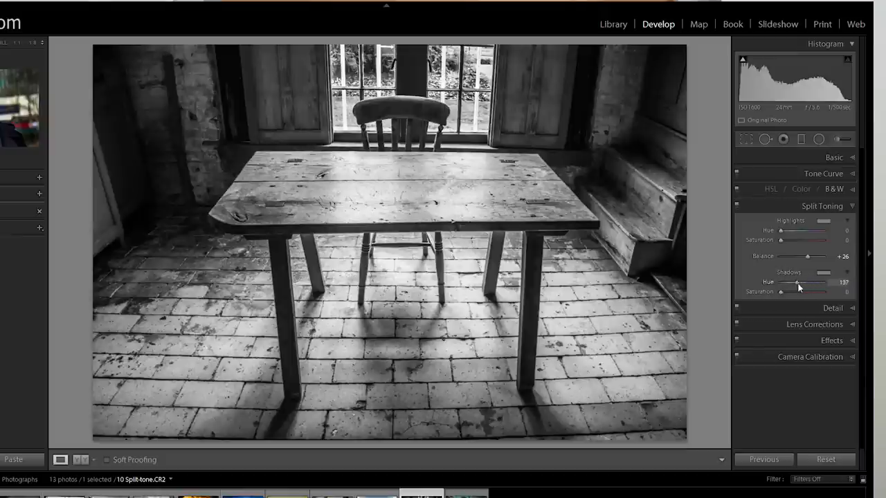
{"action": "left_click_drag", "start_coordinate": [776, 292], "coordinate": [789, 291]}
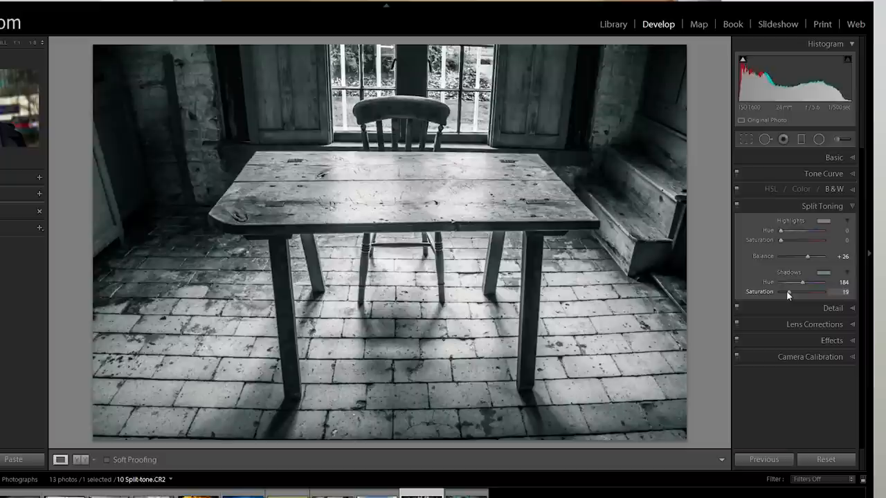
{"action": "left_click_drag", "start_coordinate": [787, 292], "coordinate": [798, 282]}
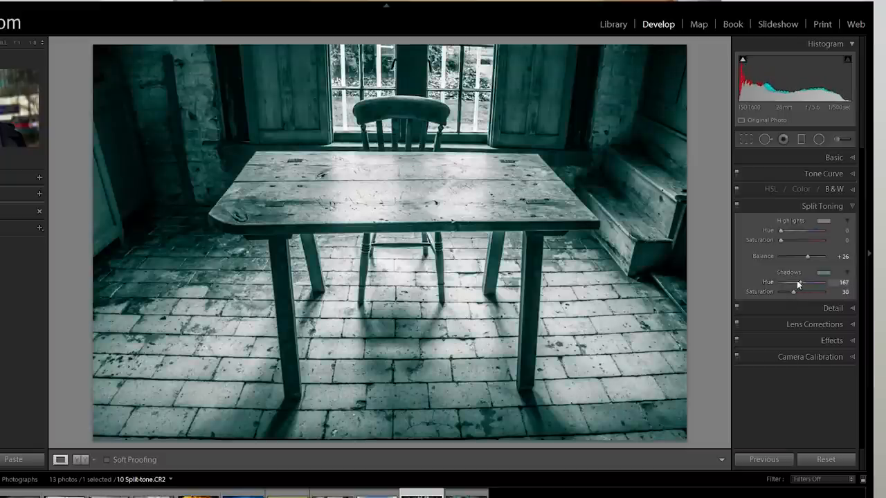
{"action": "left_click_drag", "start_coordinate": [797, 284], "coordinate": [783, 281]}
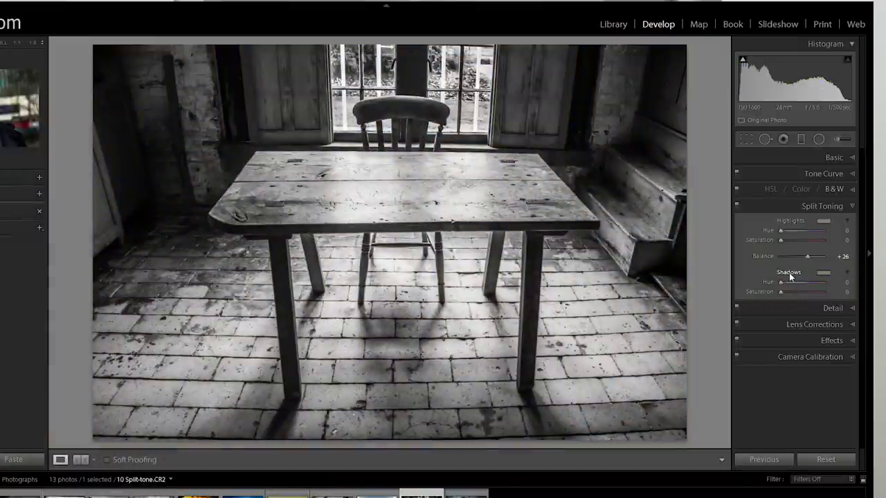
{"action": "mouse_move", "coordinate": [794, 225]}
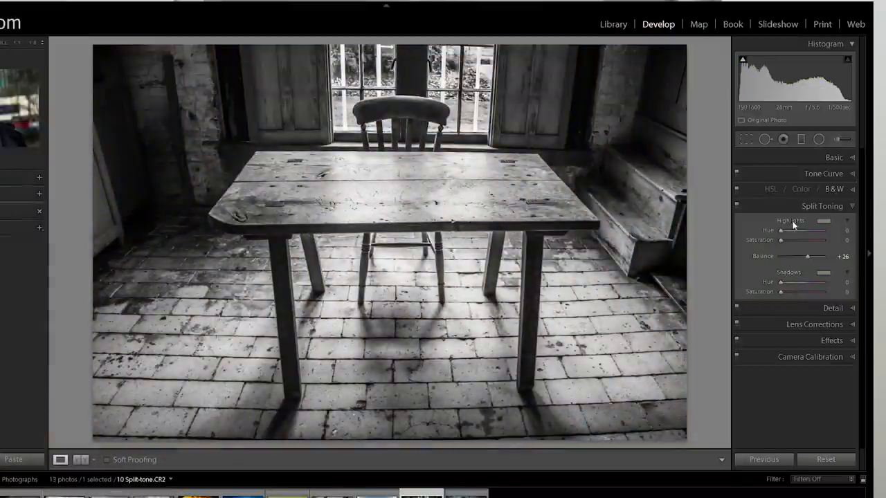
- Tint the highlights sepia at hue 50 and saturation 35, balance at 0
{"action": "left_click_drag", "start_coordinate": [780, 240], "coordinate": [795, 240]}
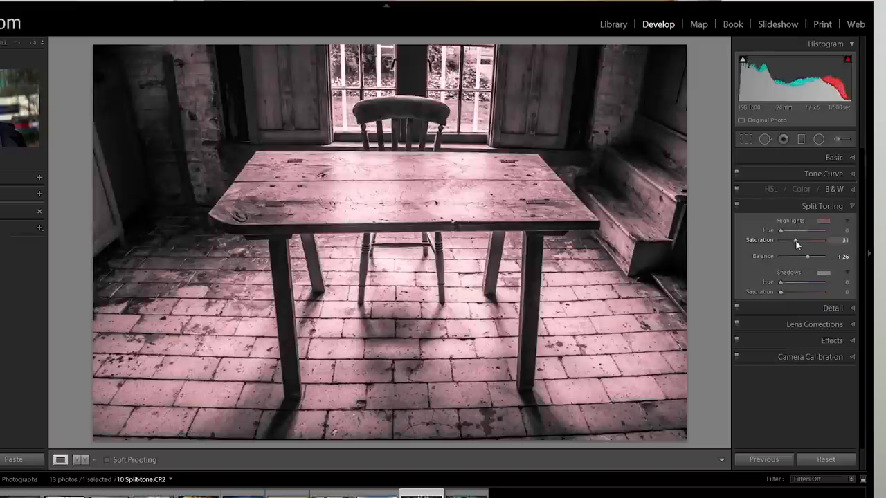
{"action": "left_click_drag", "start_coordinate": [794, 240], "coordinate": [797, 240]}
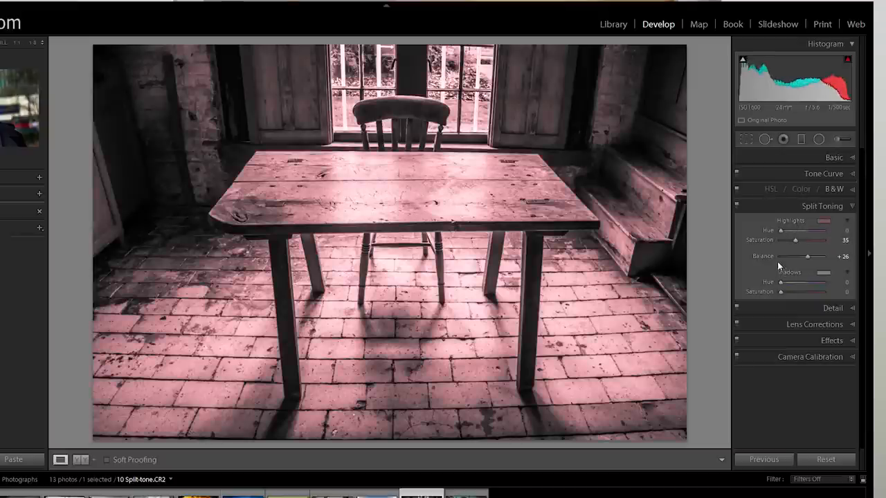
{"action": "mouse_move", "coordinate": [785, 256]}
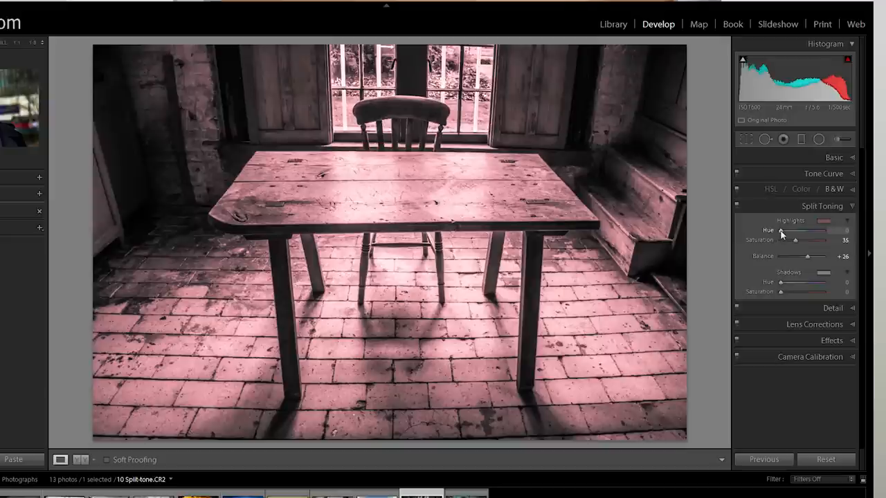
{"action": "left_click_drag", "start_coordinate": [782, 230], "coordinate": [786, 231]}
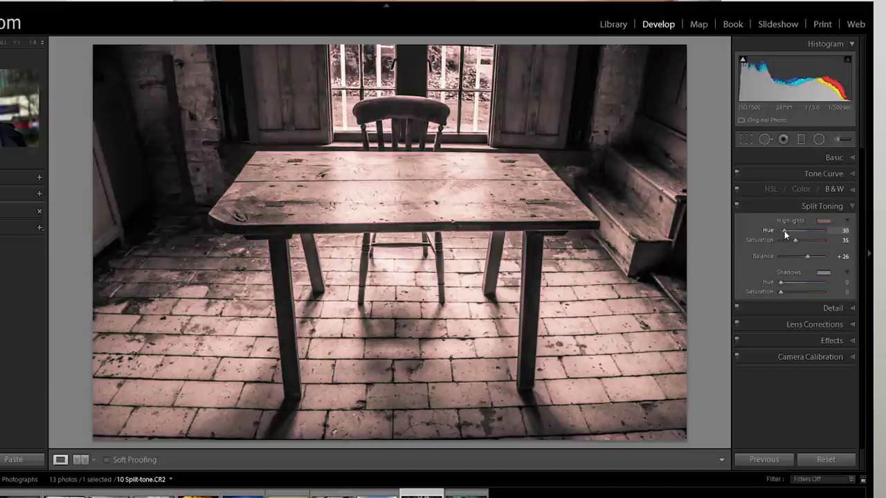
{"action": "left_click_drag", "start_coordinate": [784, 230], "coordinate": [787, 230]}
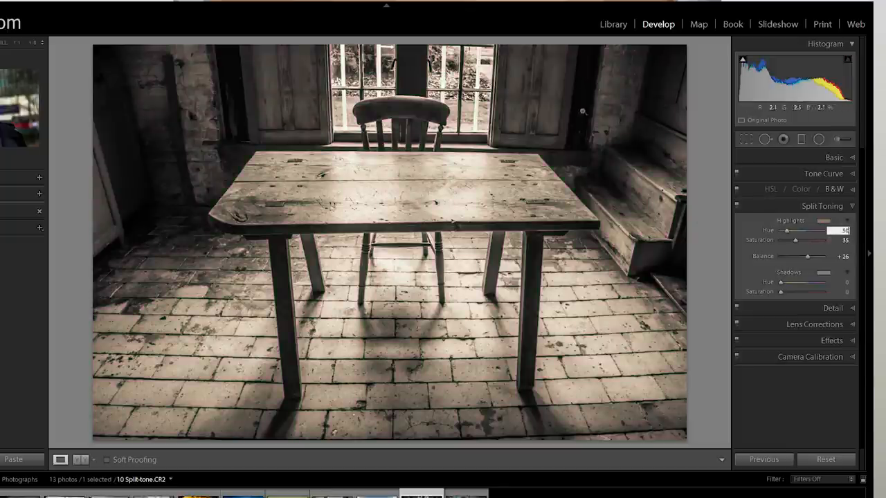
{"action": "mouse_move", "coordinate": [487, 173]}
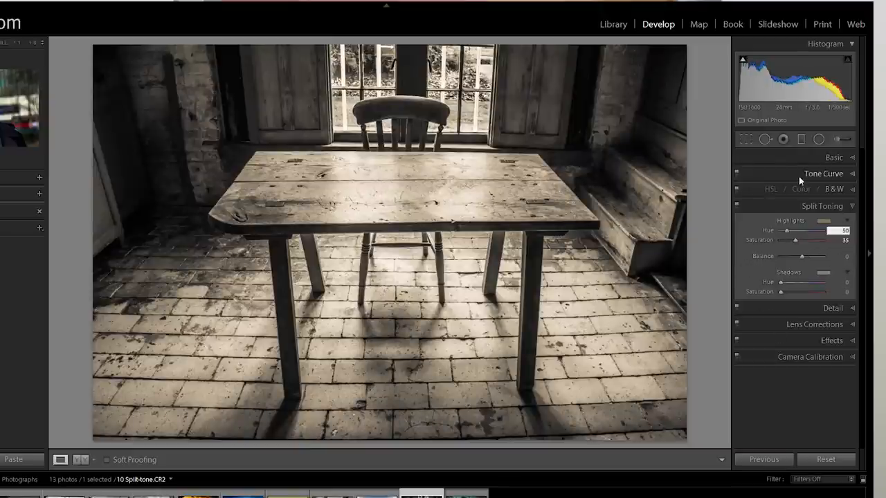
{"action": "mouse_move", "coordinate": [831, 341]}
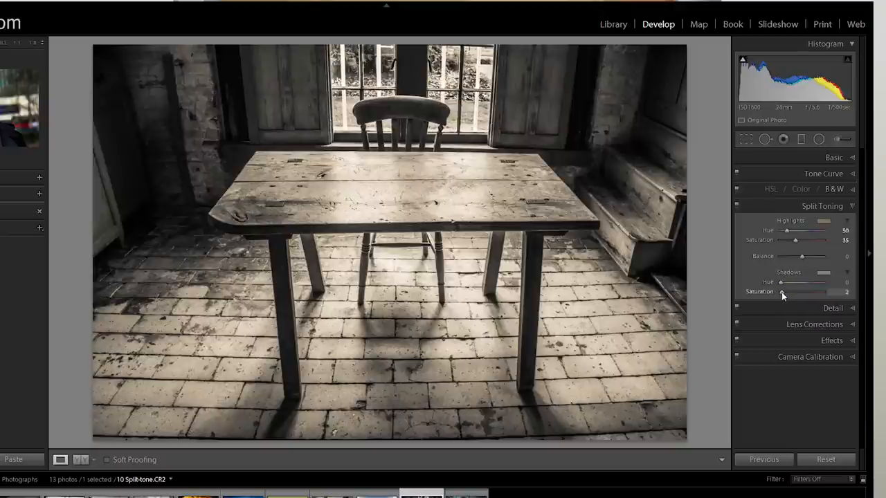
- Add colour to the shadows and sweep the hue through green and cyan to blue at 230
{"action": "left_click_drag", "start_coordinate": [781, 292], "coordinate": [792, 291]}
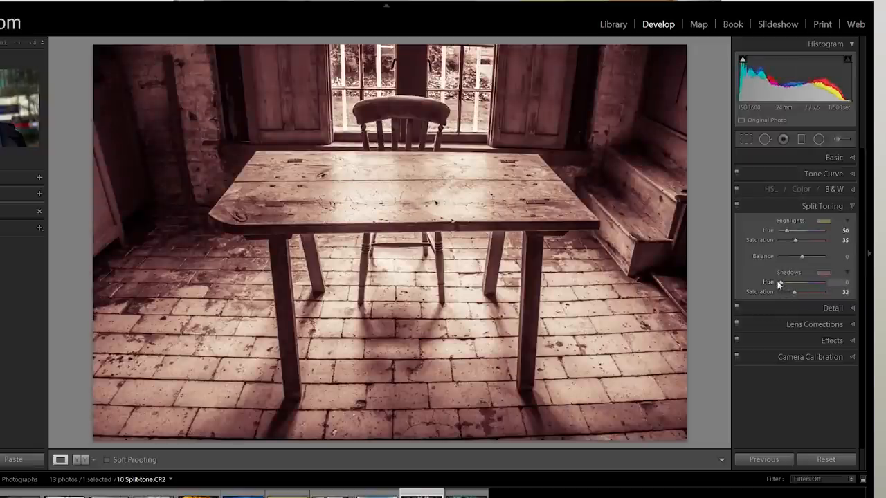
{"action": "left_click_drag", "start_coordinate": [794, 282], "coordinate": [811, 281]}
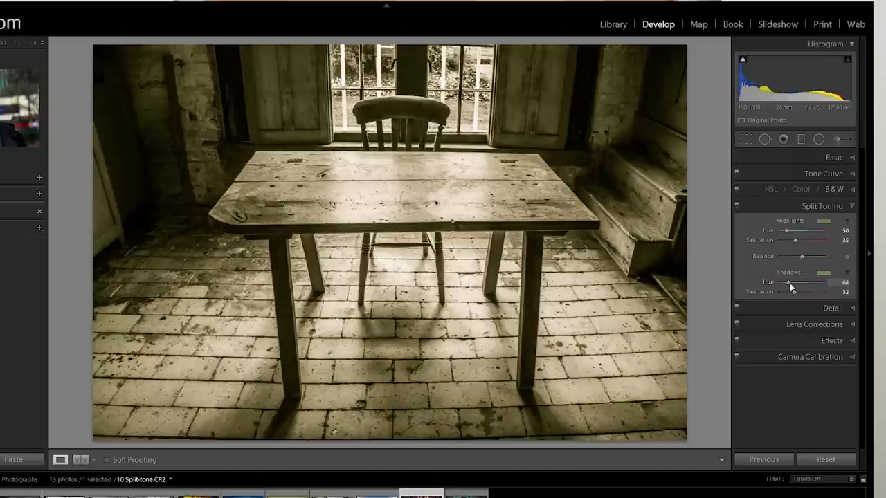
{"action": "left_click_drag", "start_coordinate": [791, 284], "coordinate": [824, 283]}
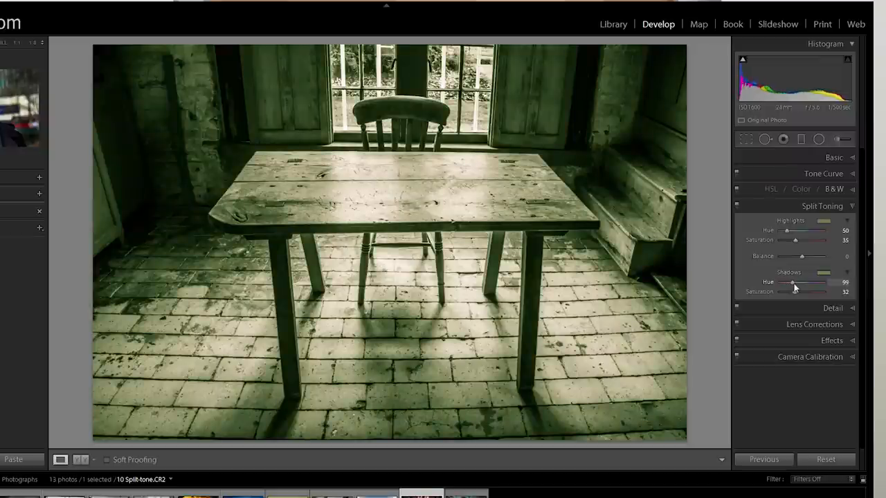
{"action": "left_click_drag", "start_coordinate": [793, 283], "coordinate": [805, 283]}
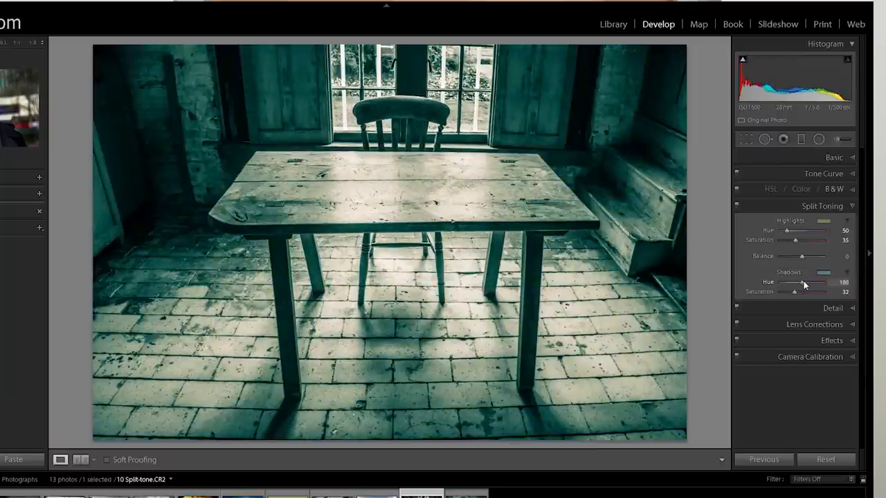
{"action": "left_click_drag", "start_coordinate": [795, 282], "coordinate": [803, 282]}
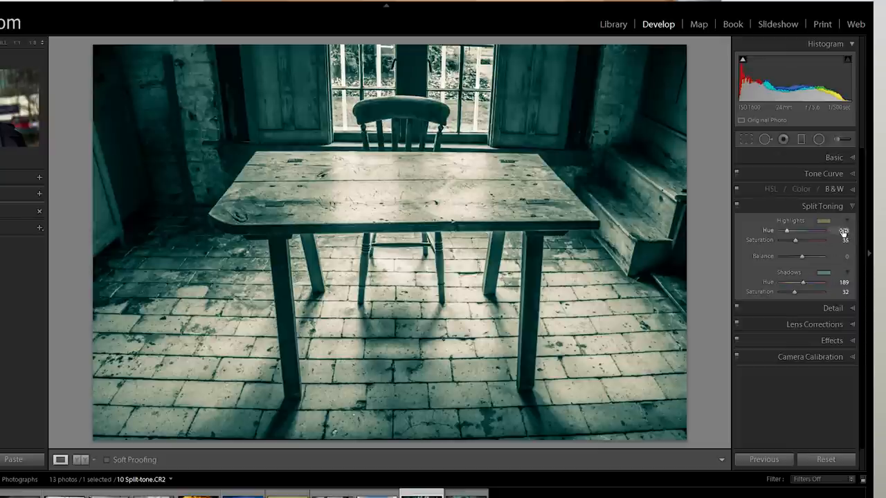
{"action": "left_click_drag", "start_coordinate": [786, 230], "coordinate": [802, 231]}
{"action": "type", "text": "230"}
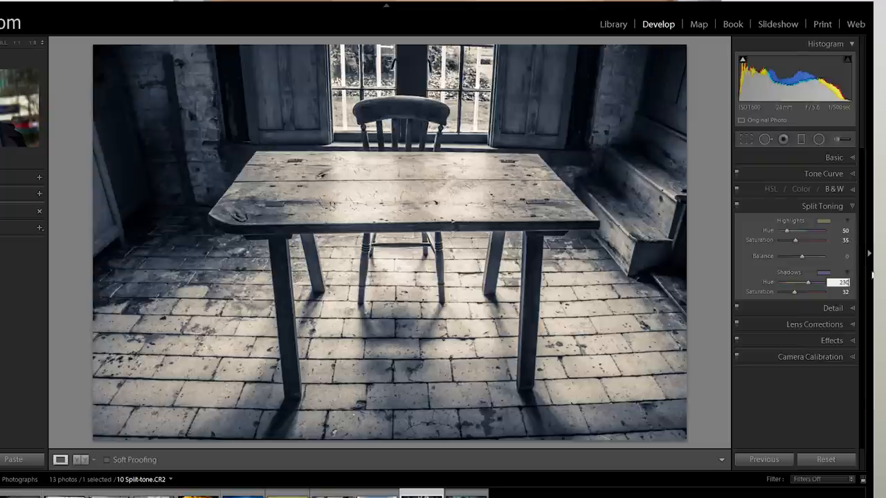
{"action": "mouse_move", "coordinate": [863, 284]}
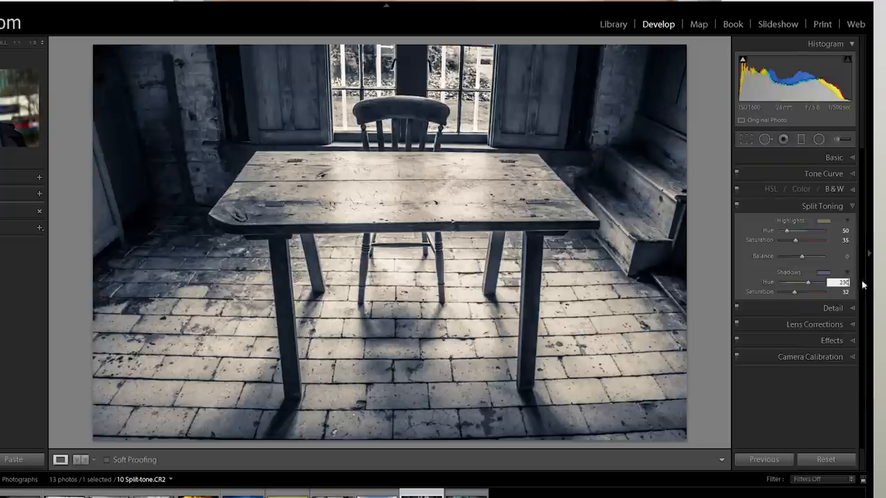
{"action": "mouse_move", "coordinate": [631, 253]}
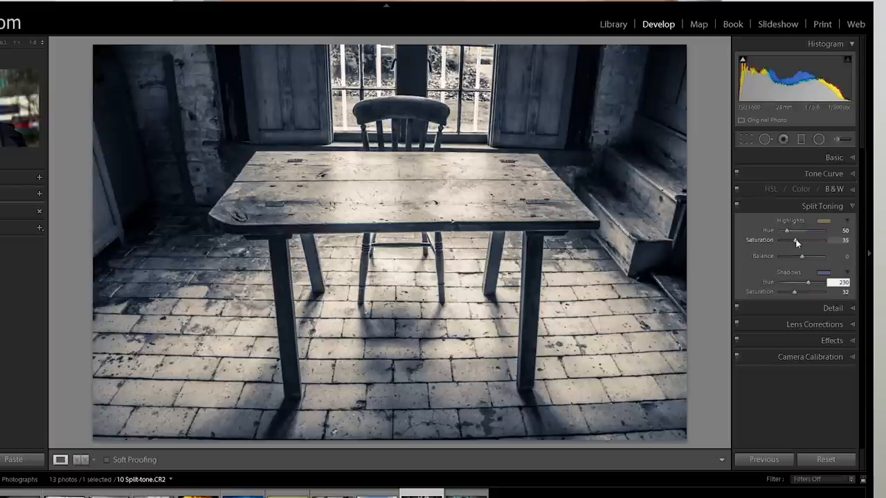
- Raise highlight saturation to 63 and shadow saturation to 37
{"action": "left_click_drag", "start_coordinate": [794, 240], "coordinate": [807, 240]}
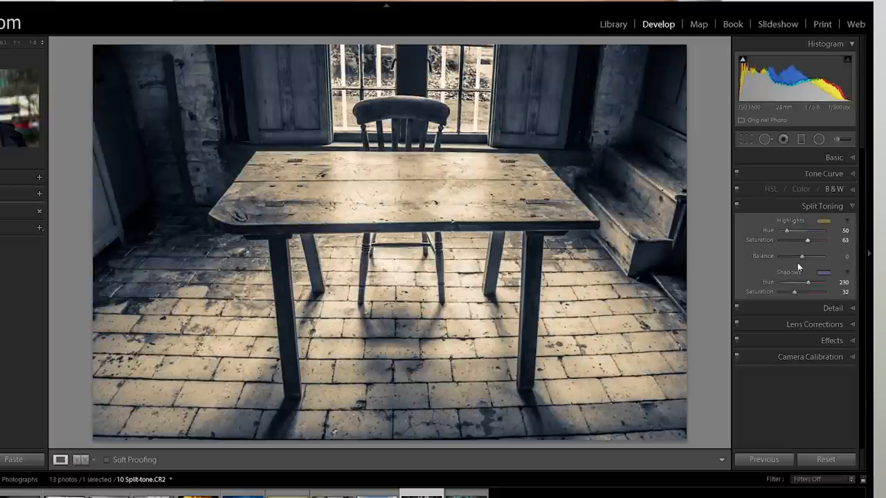
{"action": "left_click_drag", "start_coordinate": [795, 291], "coordinate": [797, 292]}
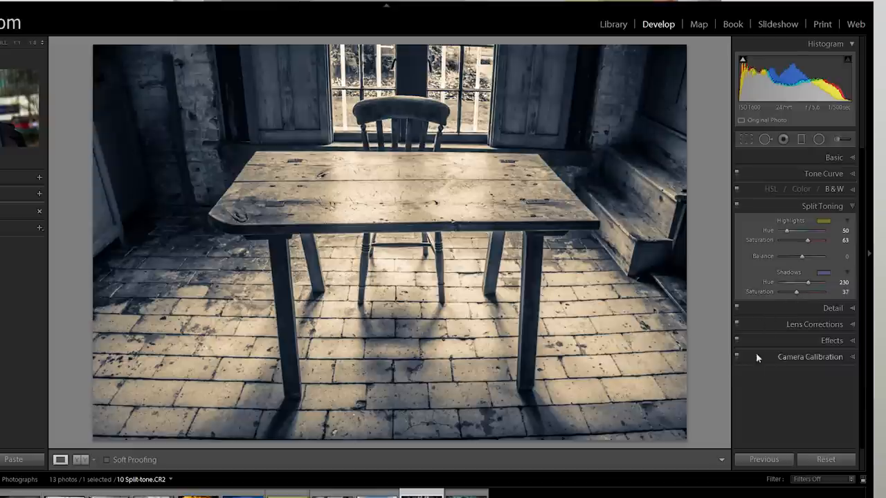
{"action": "mouse_move", "coordinate": [760, 428]}
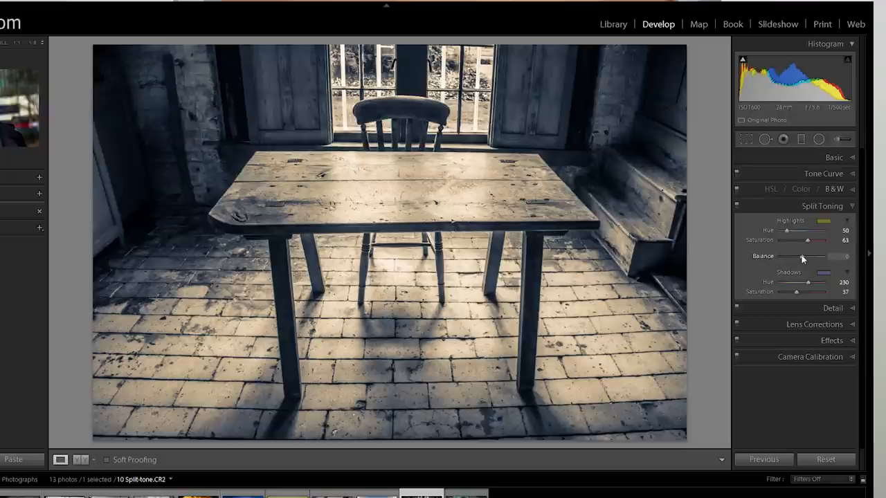
- Try the balance toward the blue shadows, then settle it at +21 favouring sepia highlights
{"action": "left_click_drag", "start_coordinate": [819, 256], "coordinate": [798, 256]}
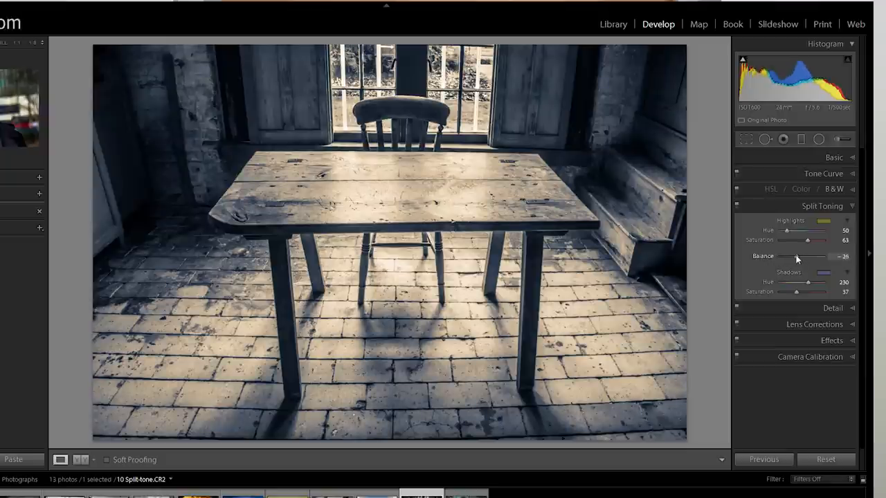
{"action": "left_click_drag", "start_coordinate": [811, 256], "coordinate": [793, 256]}
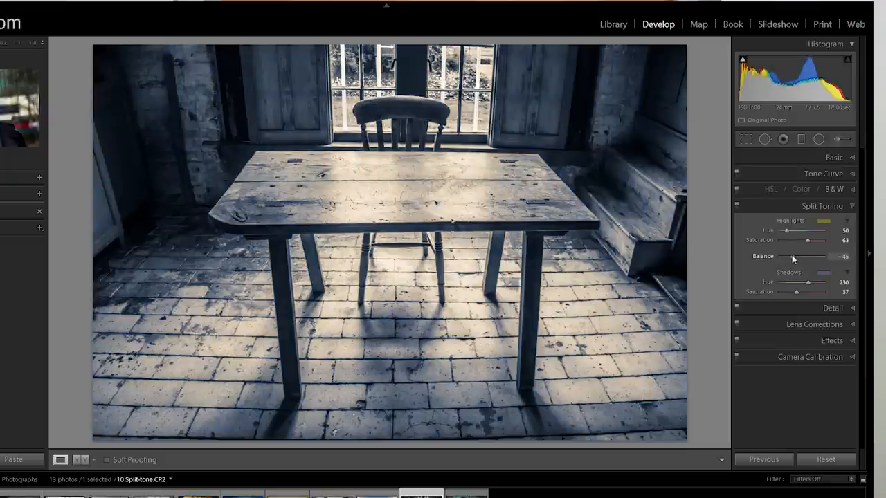
{"action": "left_click_drag", "start_coordinate": [793, 257], "coordinate": [785, 257]}
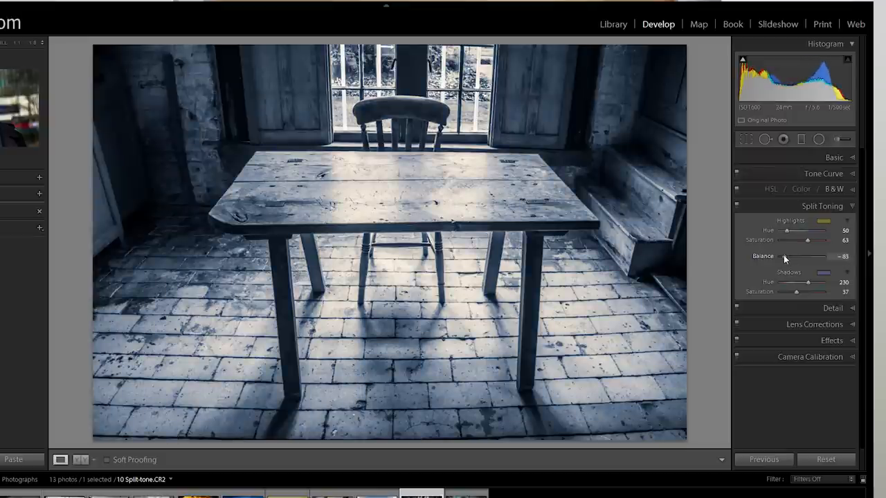
{"action": "left_click_drag", "start_coordinate": [787, 256], "coordinate": [824, 256]}
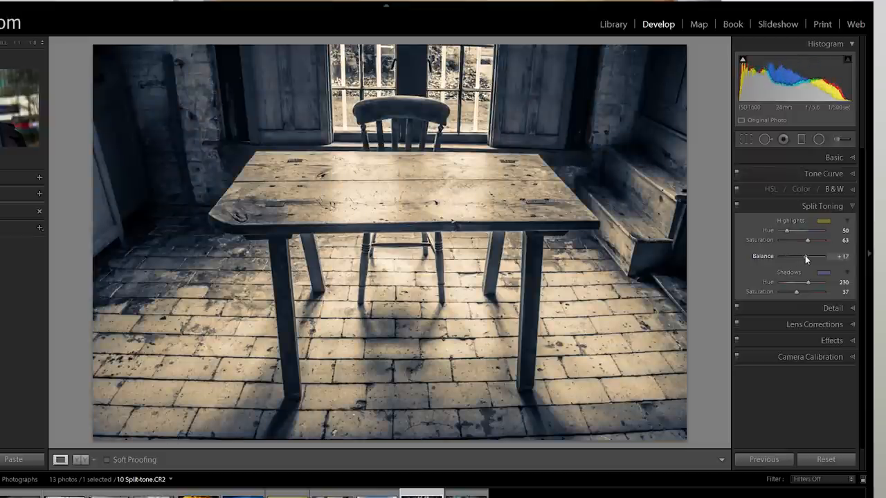
{"action": "left_click_drag", "start_coordinate": [805, 263], "coordinate": [808, 264]}
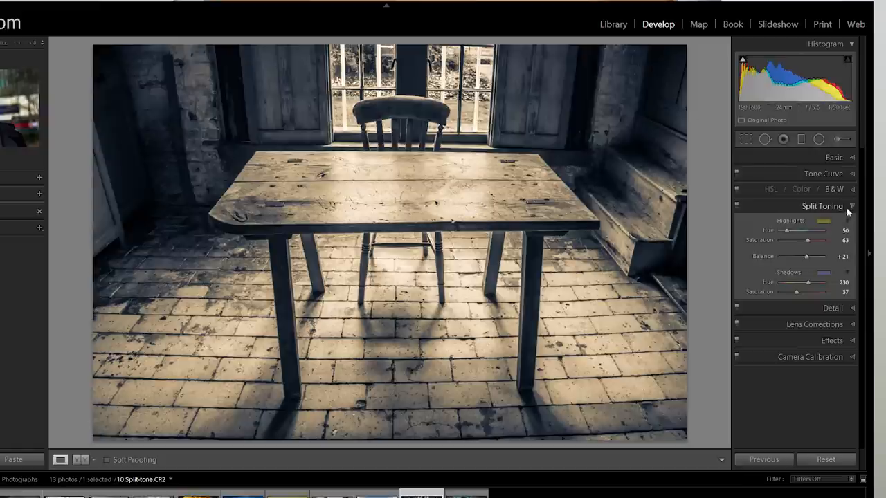
- Switch from Split Toning to Effects and add a light-edged post-crop vignette
{"action": "left_click", "coordinate": [852, 206]}
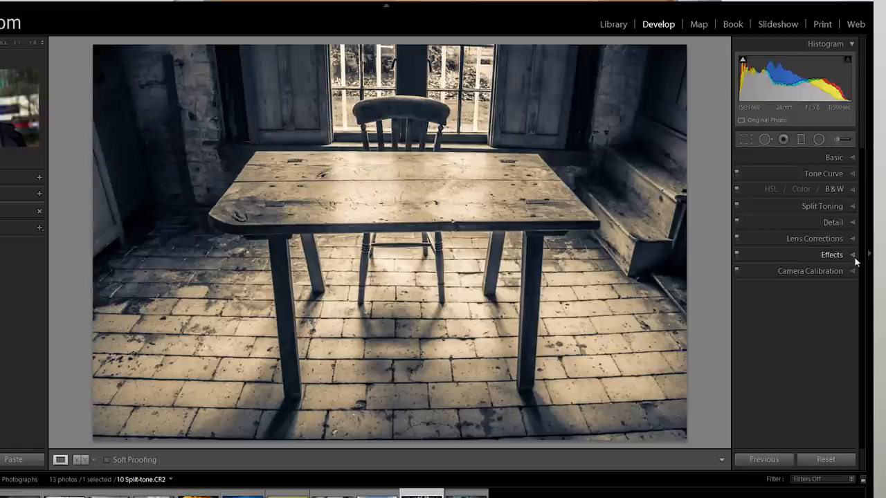
{"action": "left_click", "coordinate": [831, 255]}
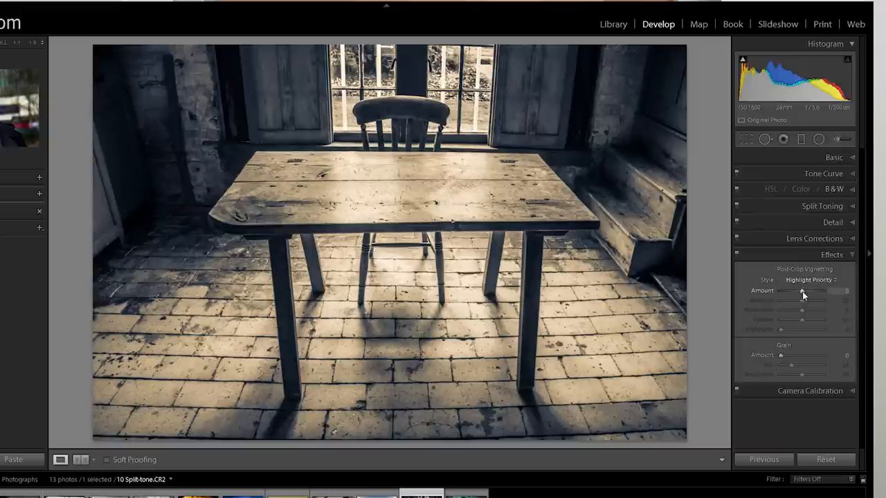
{"action": "left_click_drag", "start_coordinate": [799, 290], "coordinate": [804, 290]}
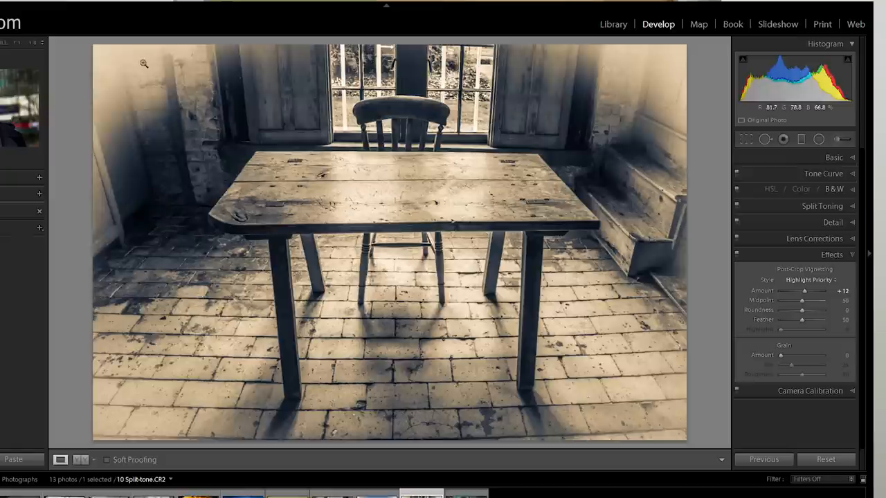
{"action": "mouse_move", "coordinate": [112, 113]}
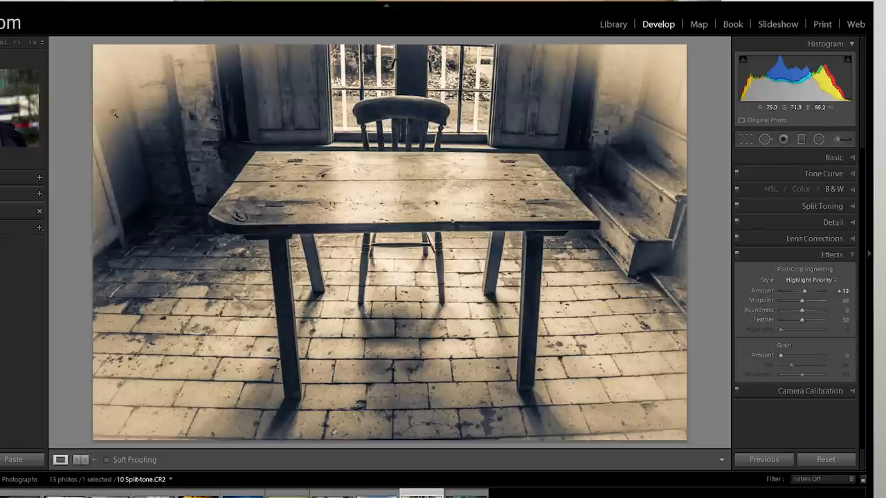
{"action": "mouse_move", "coordinate": [812, 300]}
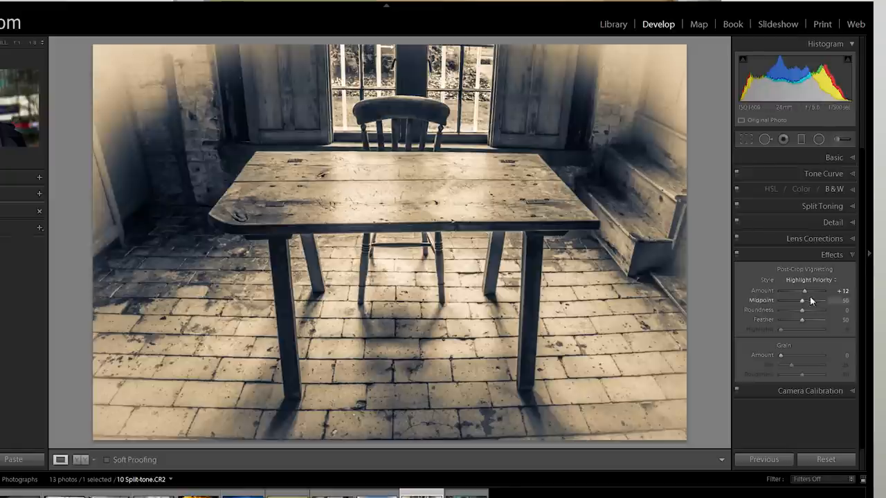
- Try a darkening vignette, reset it, and restore the brightened-edge vignette
{"action": "left_click_drag", "start_coordinate": [803, 290], "coordinate": [780, 290]}
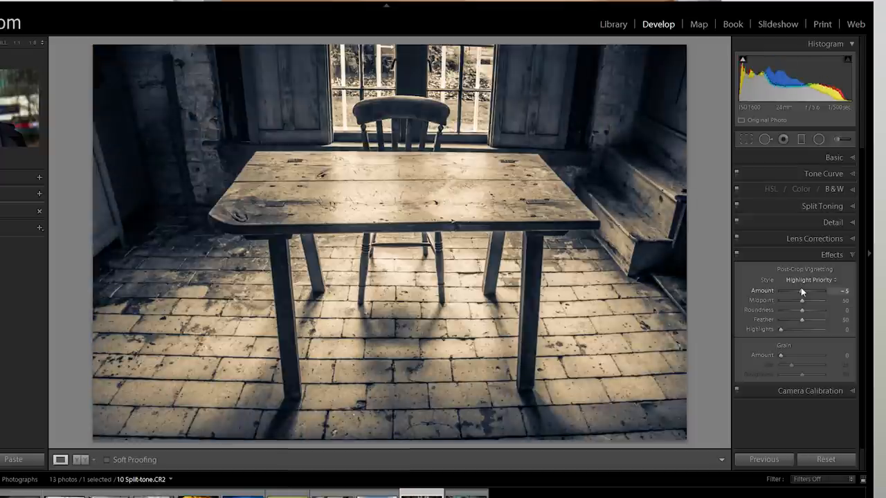
{"action": "left_click_drag", "start_coordinate": [801, 291], "coordinate": [796, 291]}
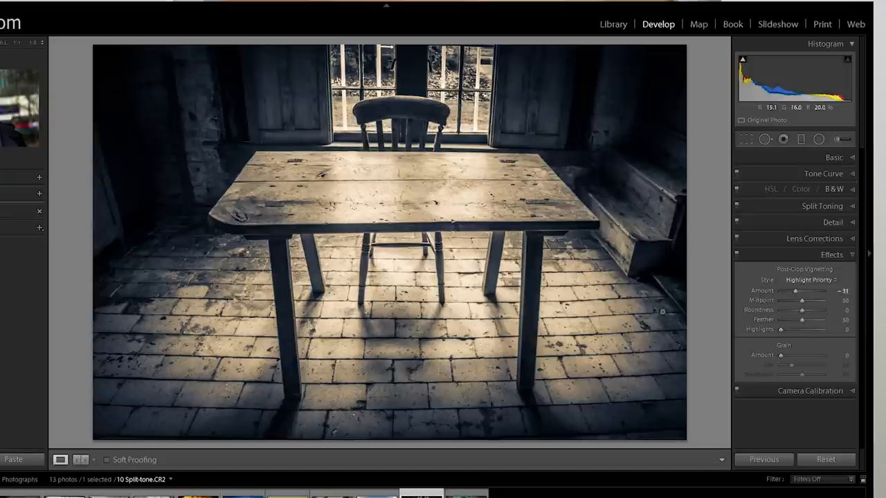
{"action": "mouse_move", "coordinate": [753, 276]}
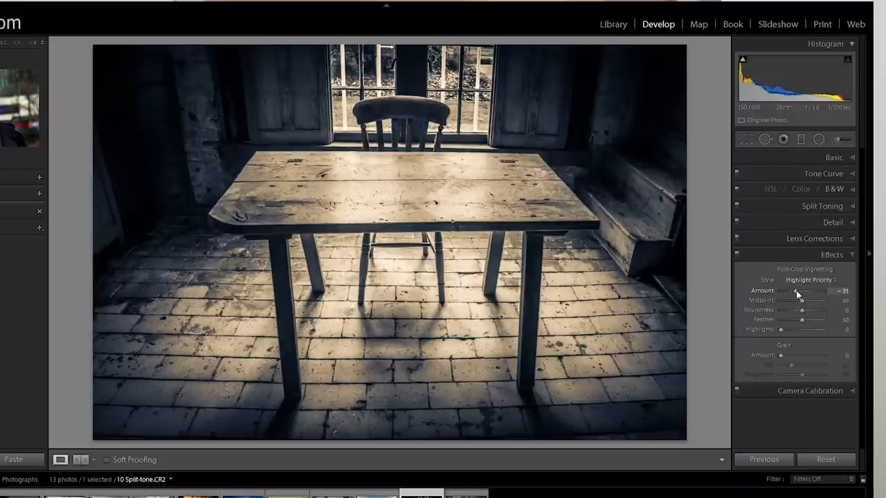
{"action": "left_click_drag", "start_coordinate": [796, 292], "coordinate": [827, 291]}
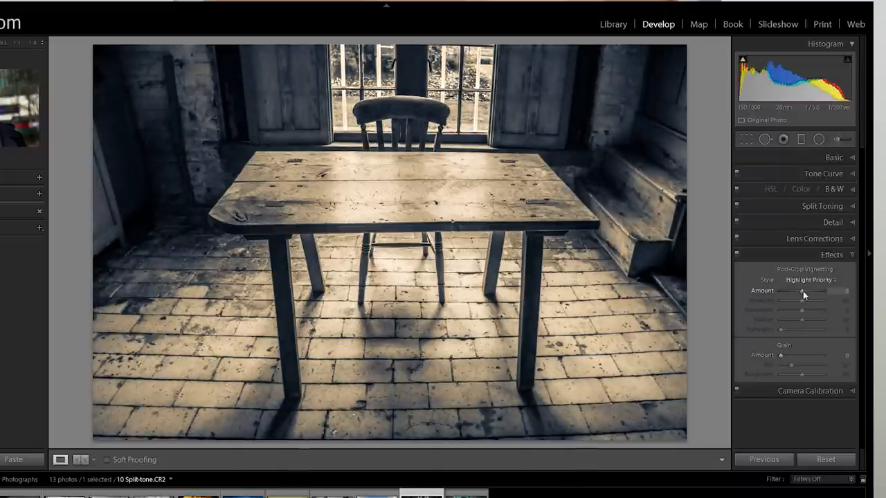
{"action": "left_click_drag", "start_coordinate": [803, 290], "coordinate": [838, 290]}
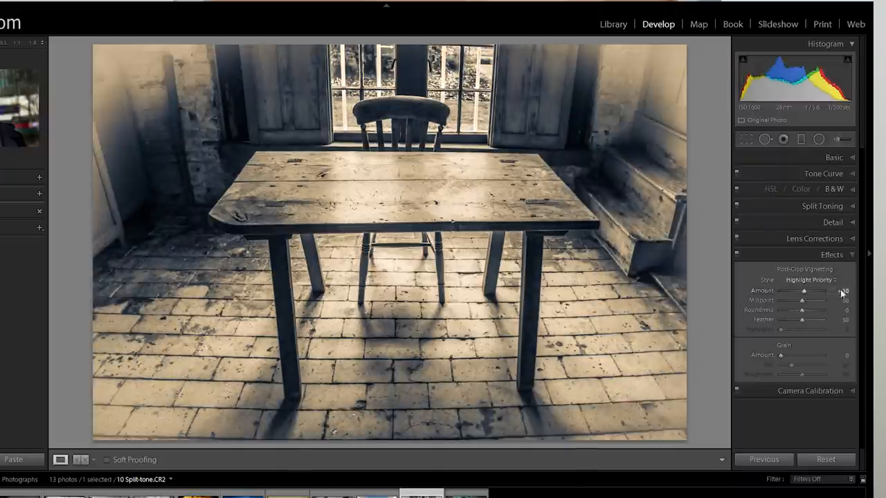